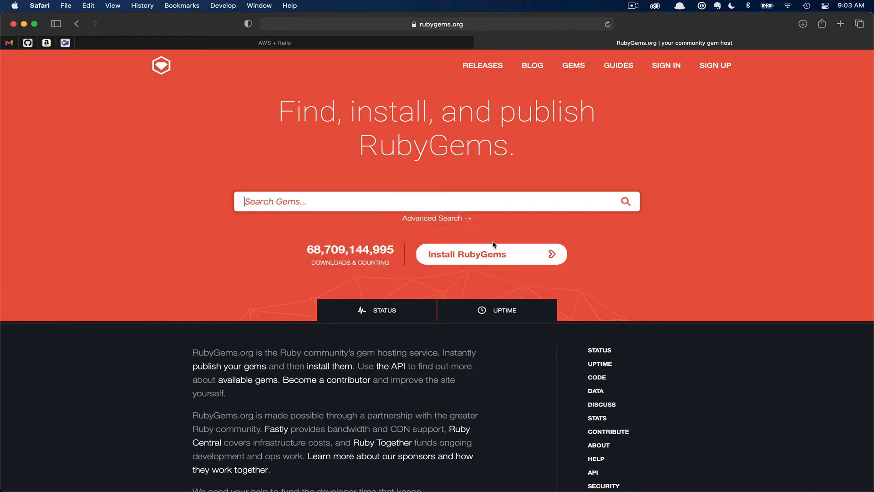
Search RubyGems.org for rspec-rails and bring up its 4.0.2 gem page.
text(rspec-rails)
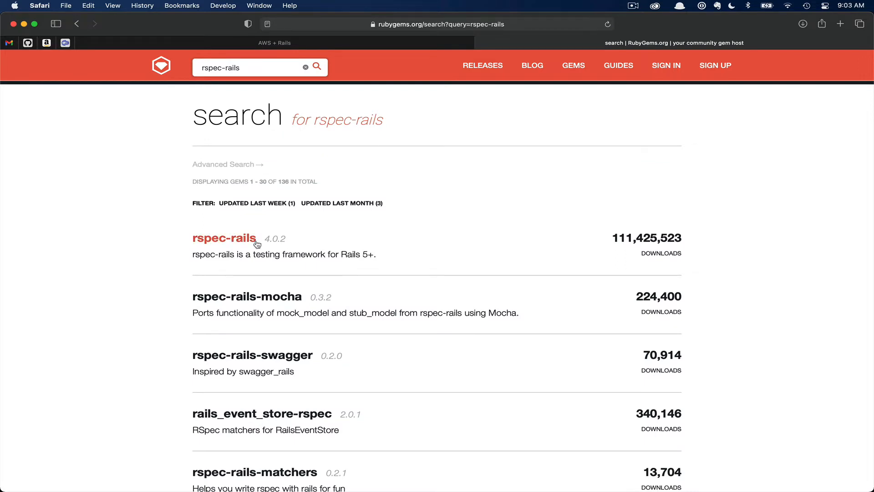
mouse_move(240, 245)
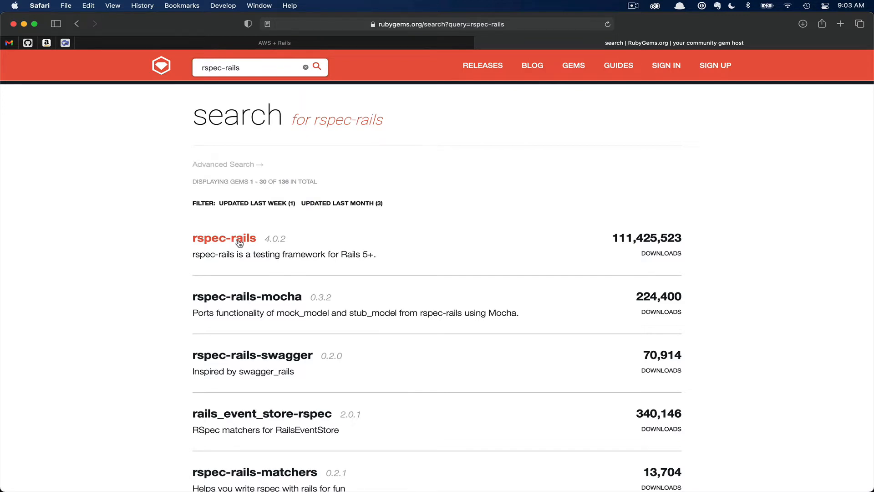
click(224, 238)
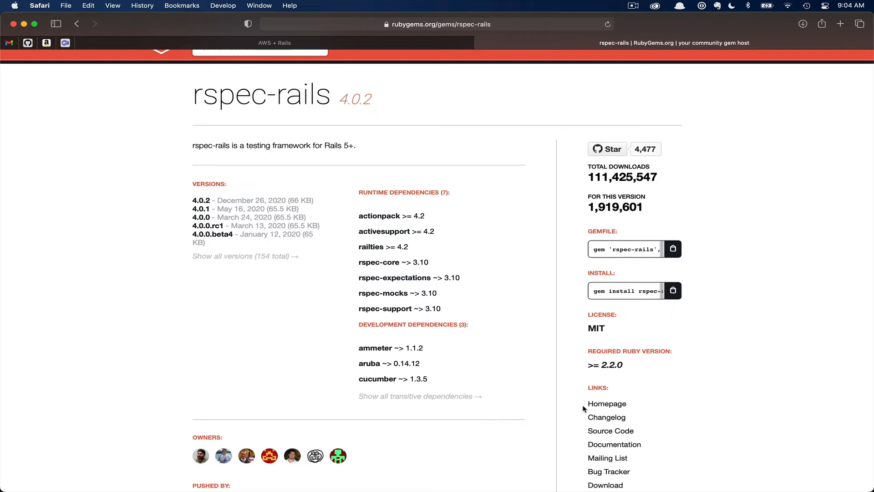
mouse_move(606, 403)
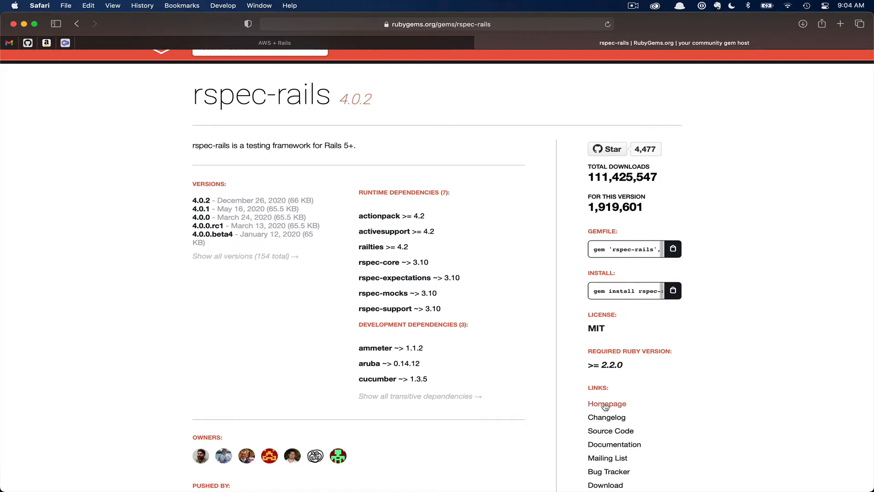
Follow the Homepage link to GitHub and select the rspec-rails gem line under Installation.
click(610, 431)
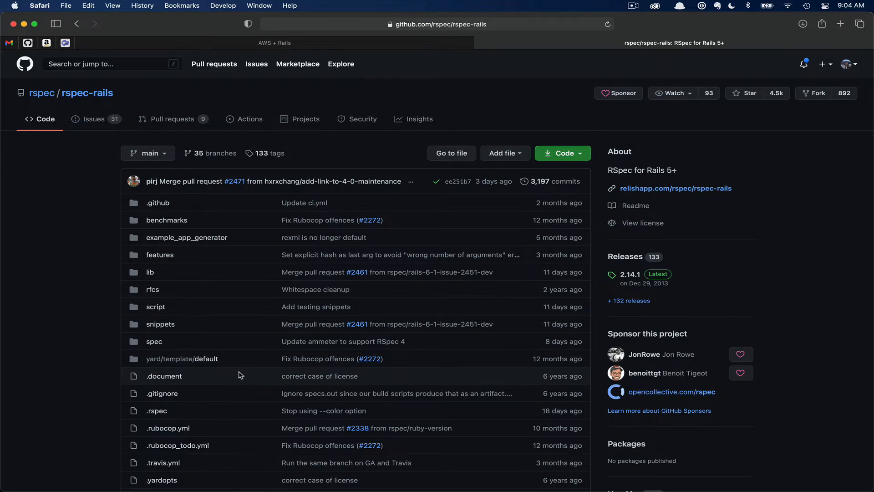
mouse_move(85, 390)
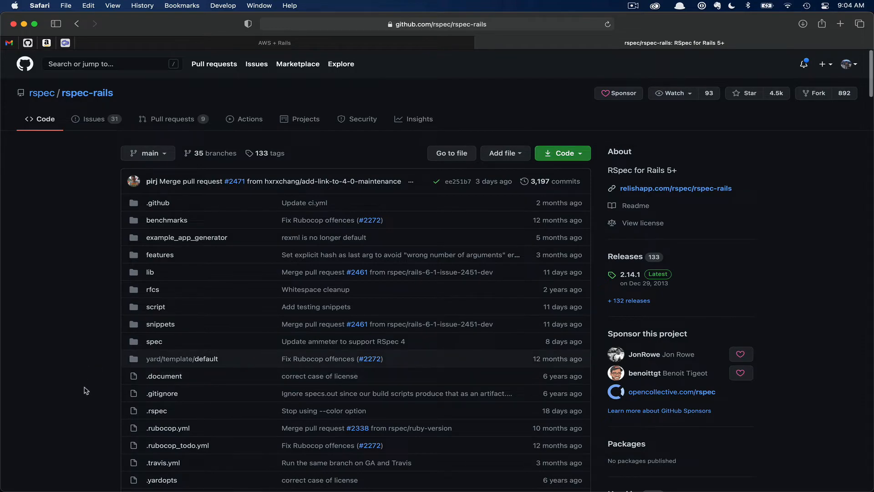
scroll(down, 3)
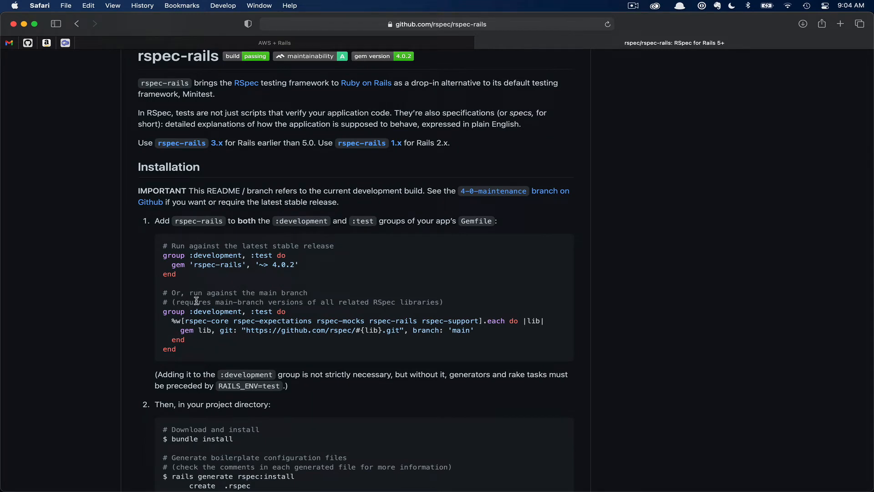
mouse_move(187, 287)
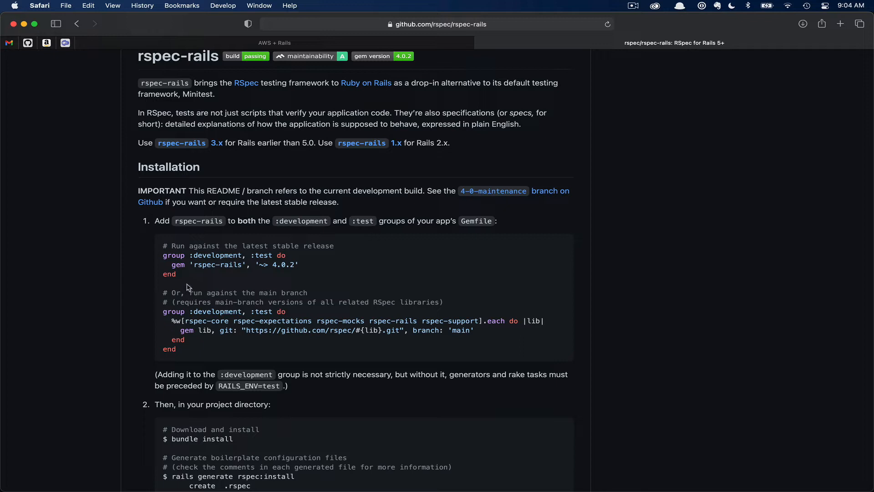
mouse_move(187, 279)
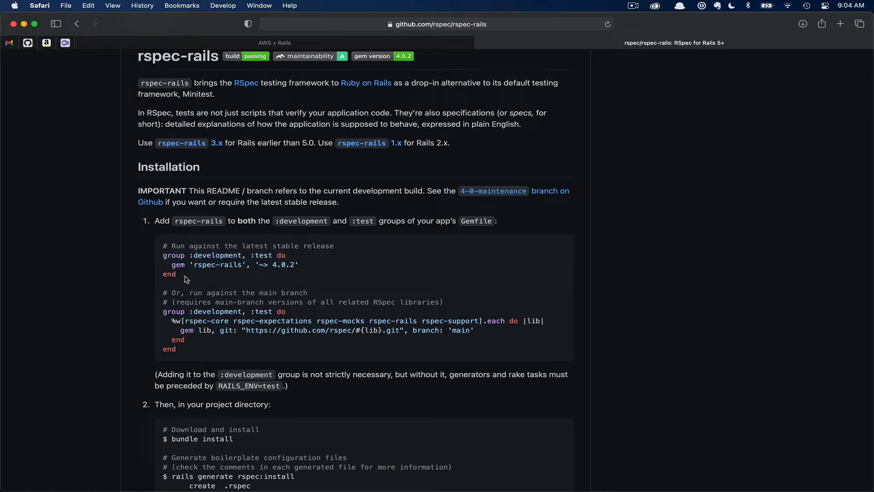
double_click(169, 274)
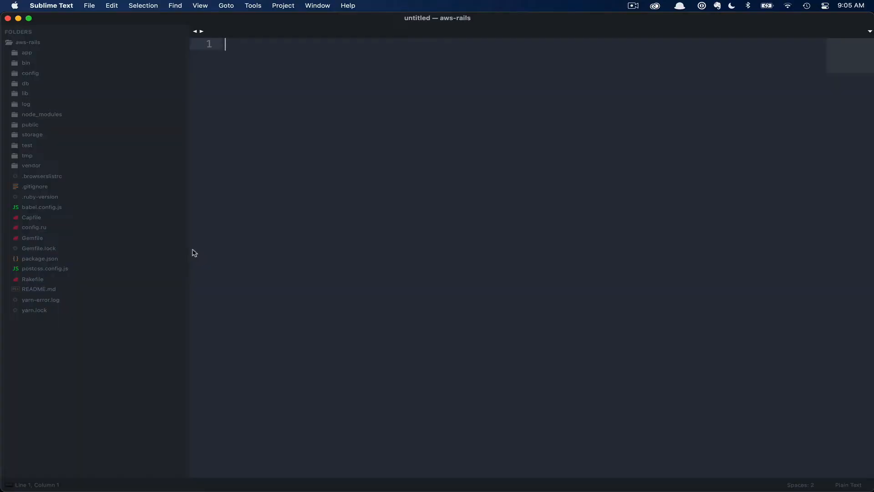
Add rspec-rails '~> 4.0.2' to the Gemfile's :development, :test group and remove the leftover empty group.
click(31, 237)
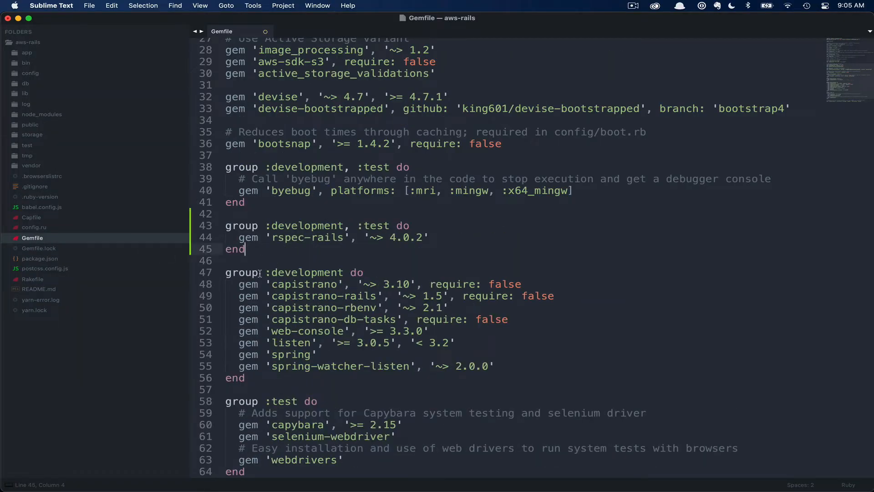
mouse_move(278, 250)
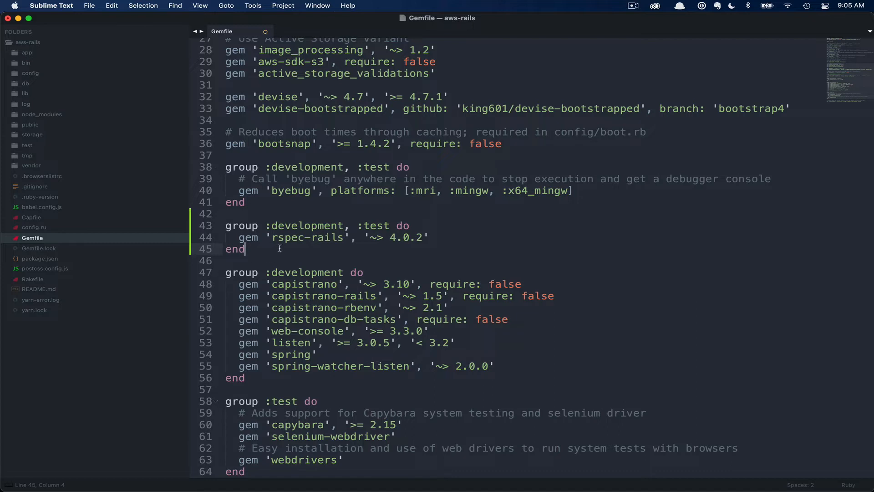
click(429, 237)
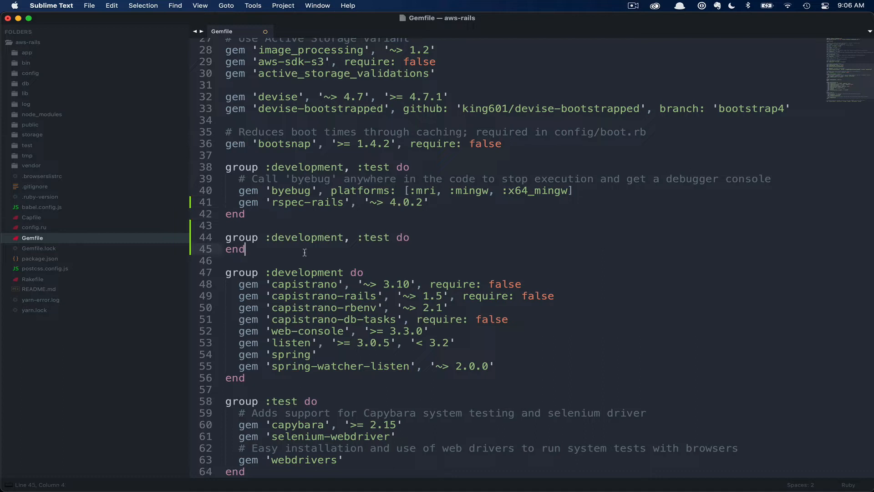
drag(244, 249, 225, 237)
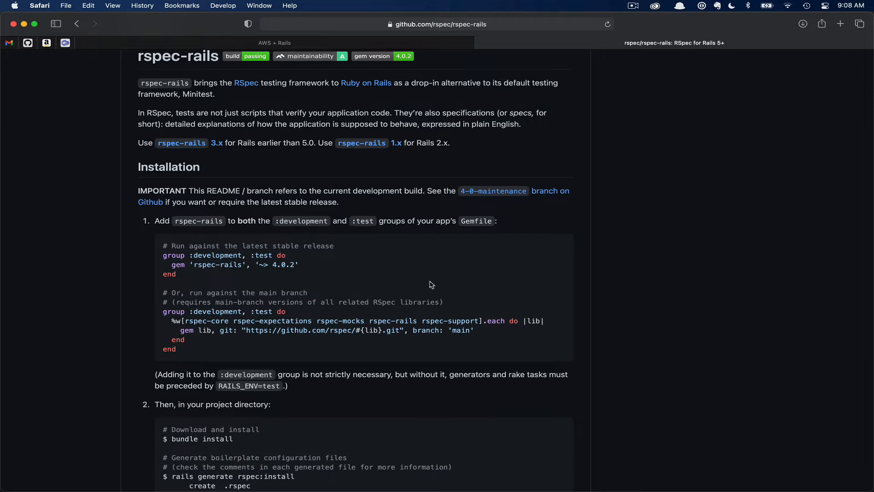
Locate 'rails generate rspec:install' in the README, then bring iTerm to the front.
scroll(down, 3)
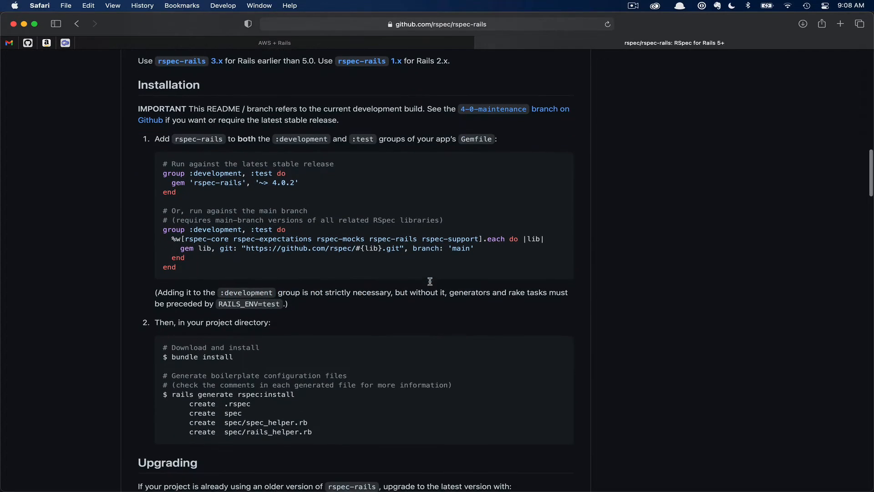
scroll(down, 3)
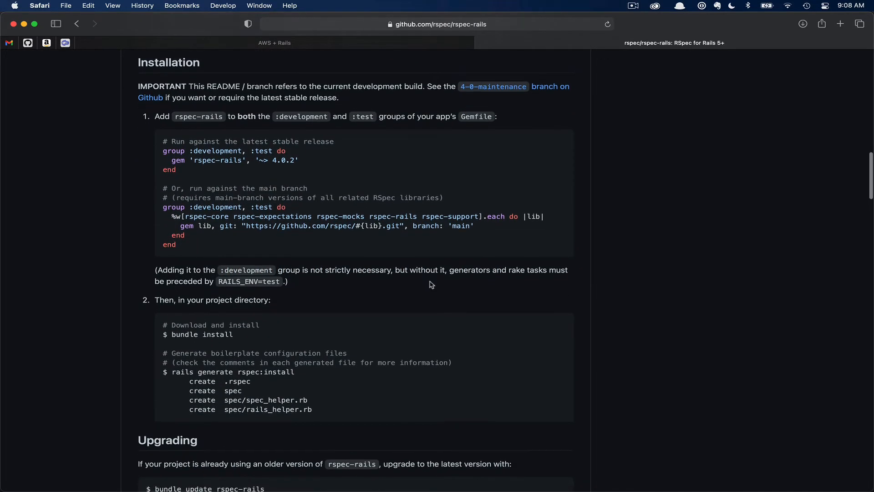
scroll(down, 3)
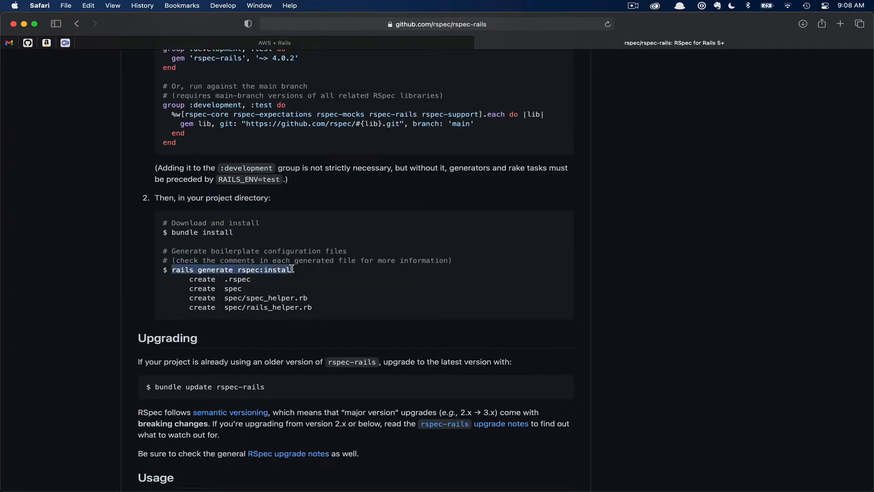
key(cmd+tab)
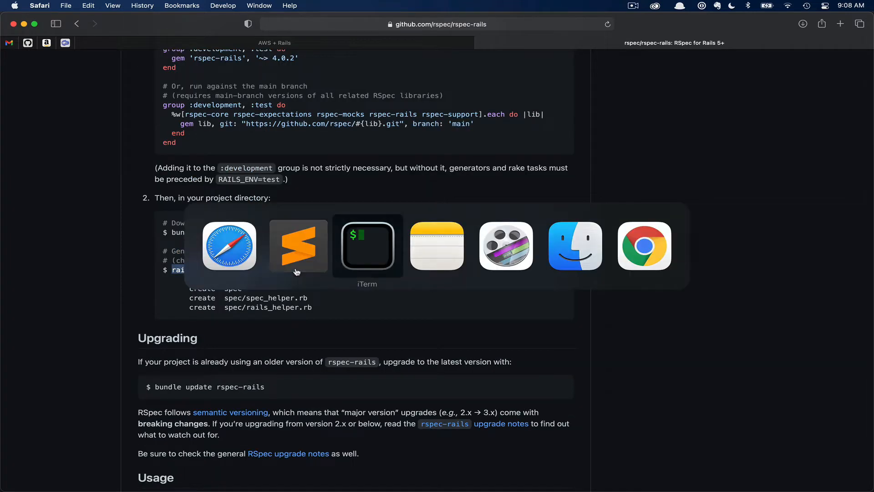
click(367, 245)
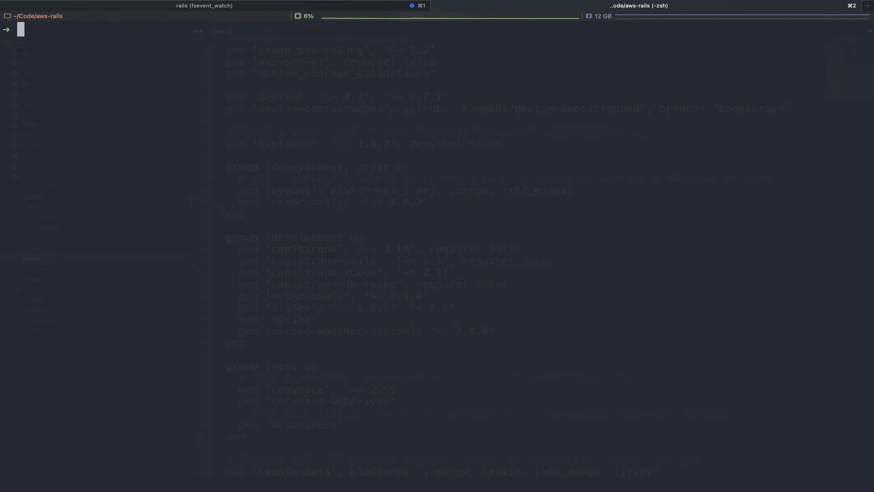
Run rspec with 0 examples, then run 'rails generate rspec:model user' to create spec/models/user_spec.rb.
text(rspec)
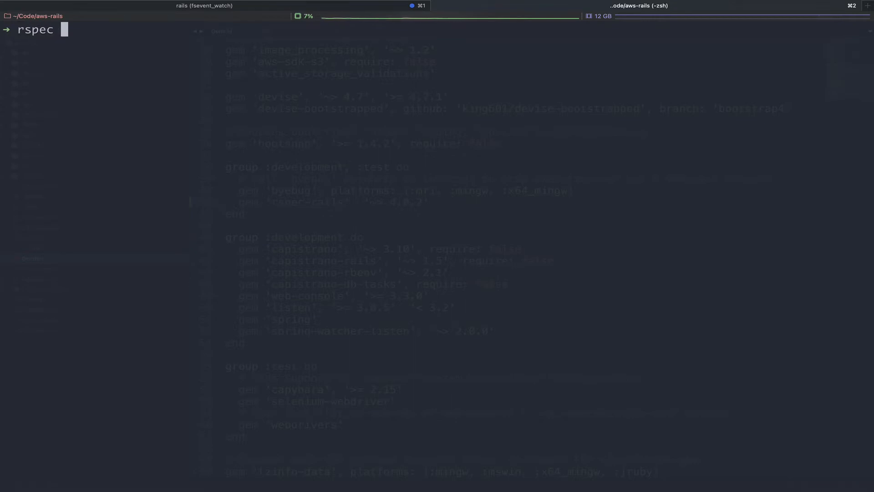
key(Return)
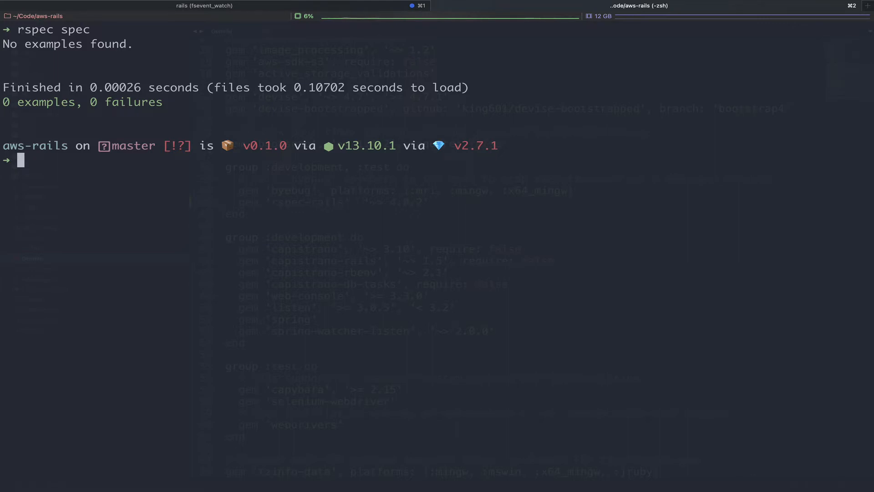
mouse_move(258, 210)
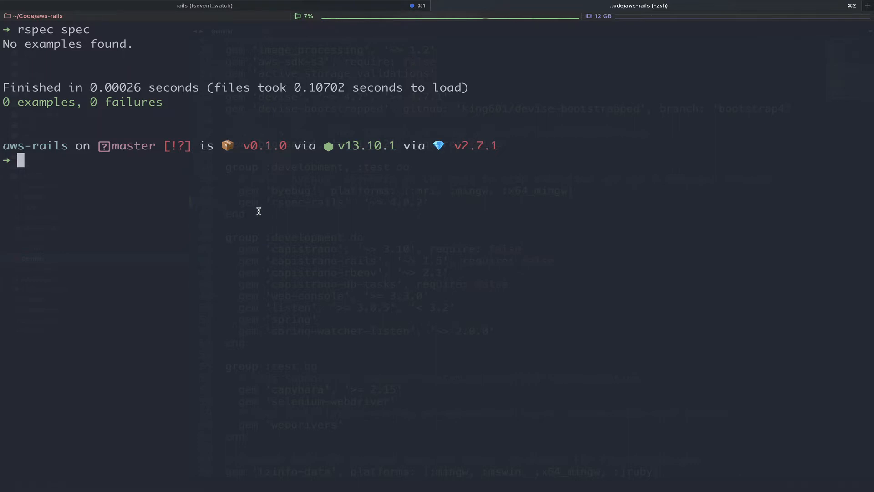
text(rails generate rspec:model user)
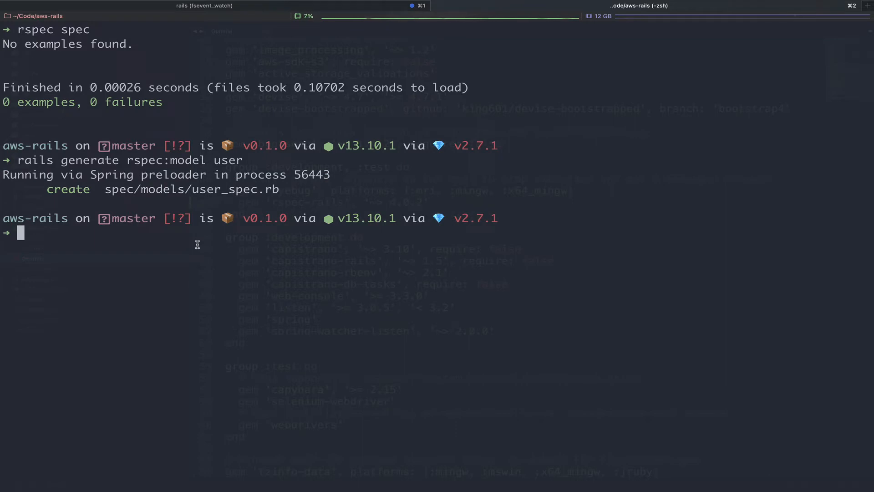
mouse_move(225, 235)
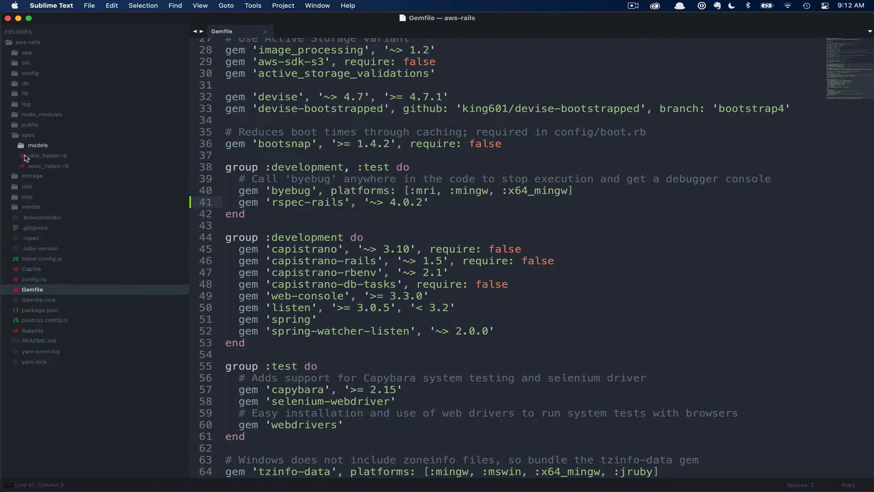
Review the generated spec/models/user_spec.rb with its pending User example.
double_click(45, 156)
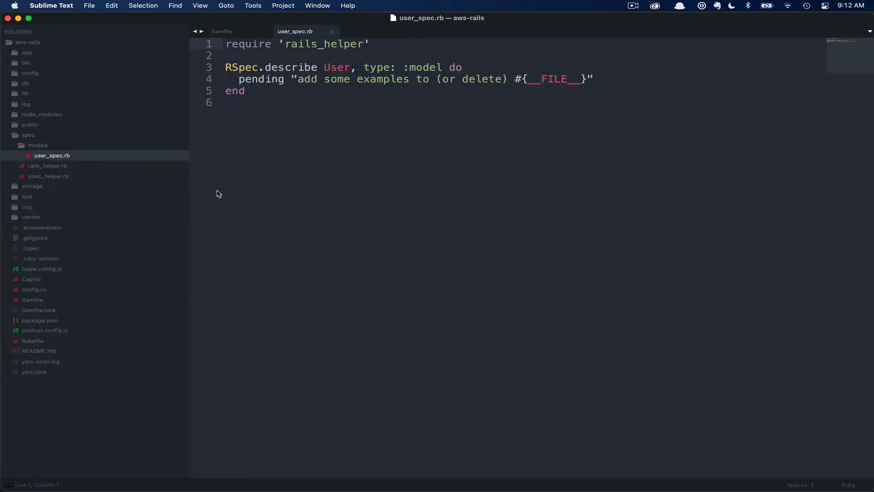
mouse_move(232, 208)
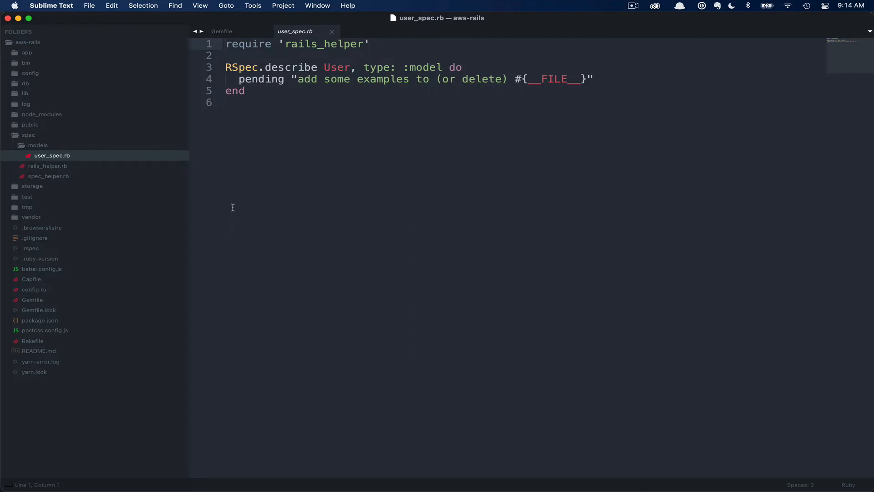
click(228, 103)
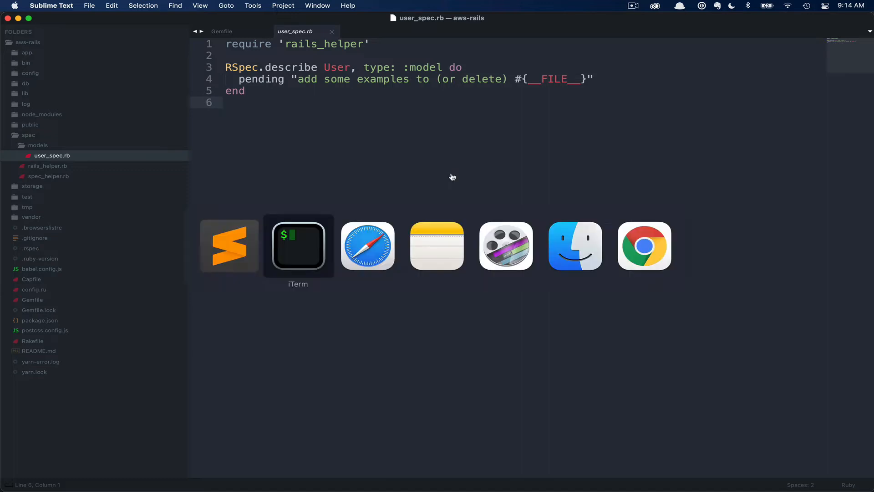
Run rspec on spec/models/user_spec.rb in iTerm.
click(298, 245)
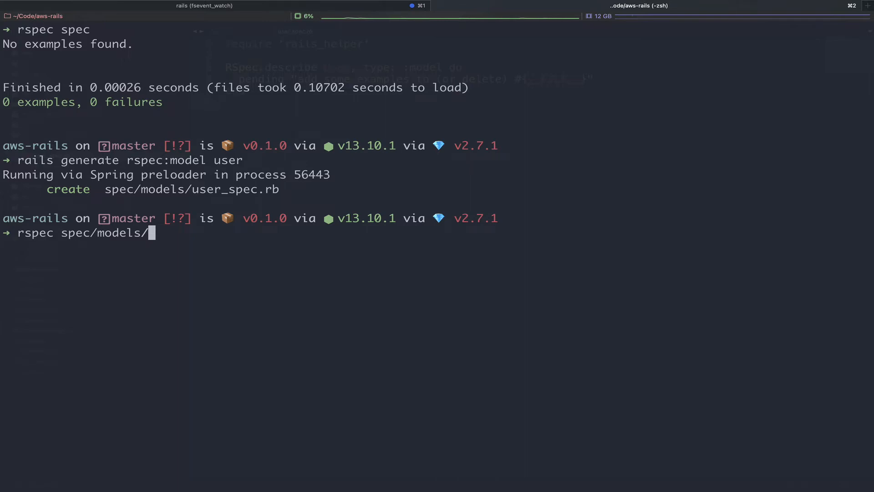
text(user_spec.rb)
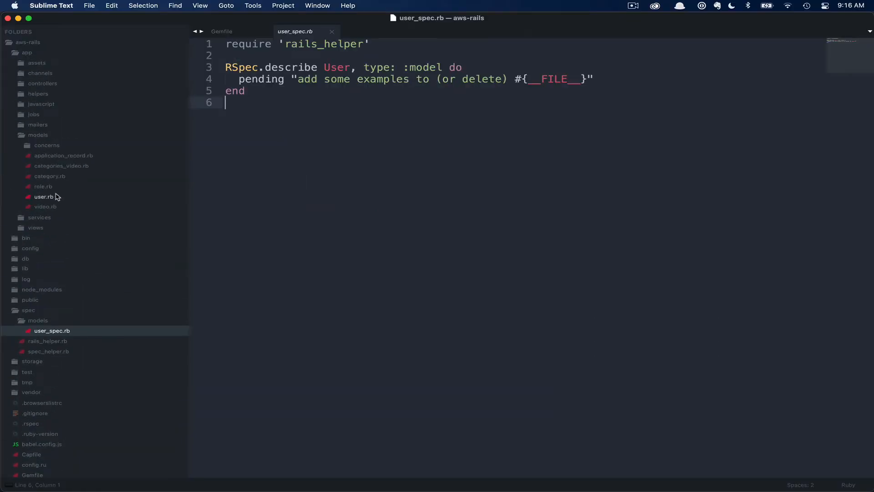
Open app/models/user.rb to see its full_name method.
click(42, 197)
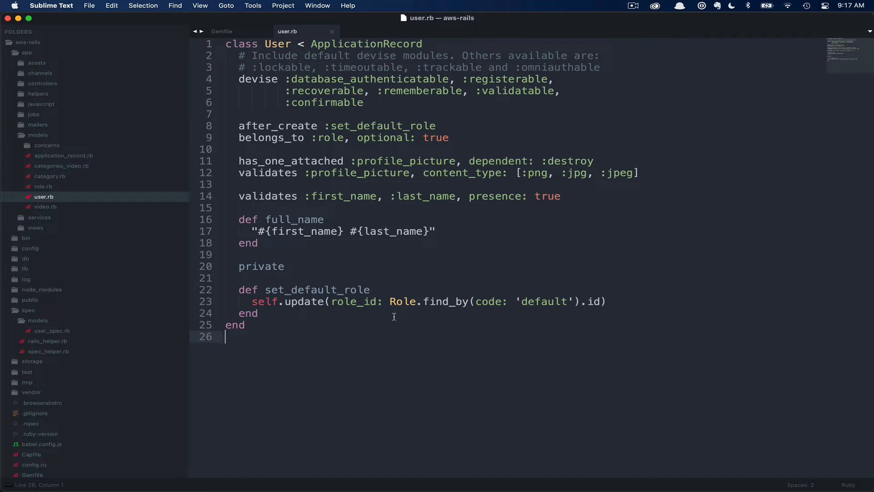
Write an example 'returns the full_name for a user' creating a User with first_name 'Chipper', last_name 'Roe'.
click(52, 329)
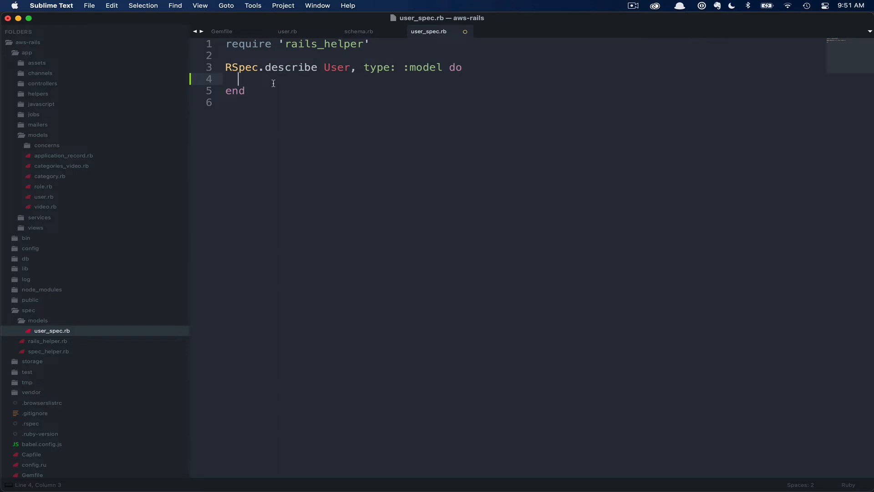
text(it)
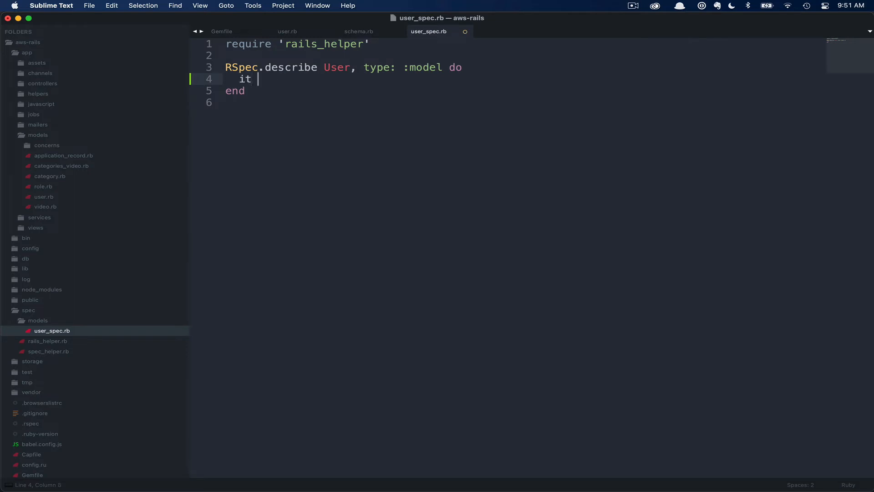
text('' do)
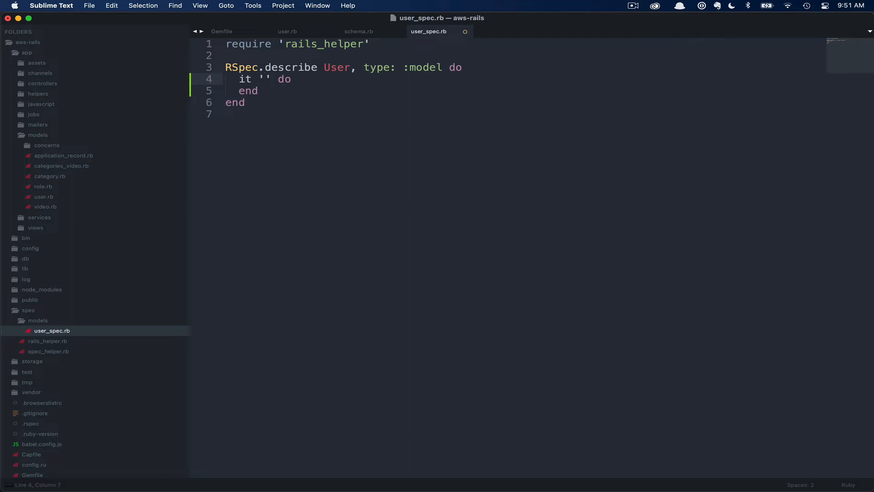
text(returns the full_name for a user)
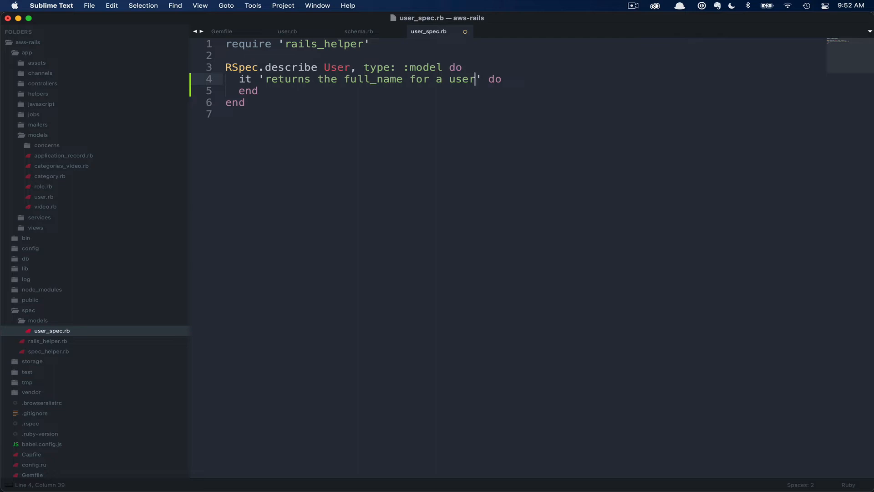
key(enter)
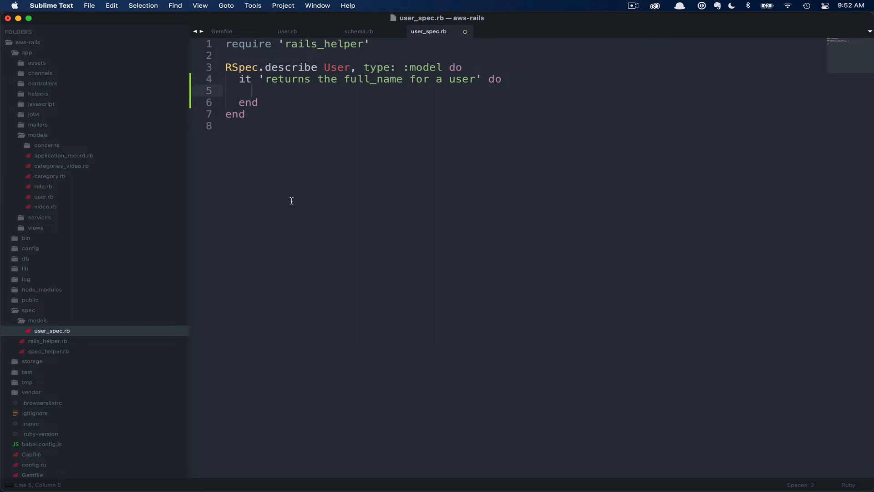
text(user =)
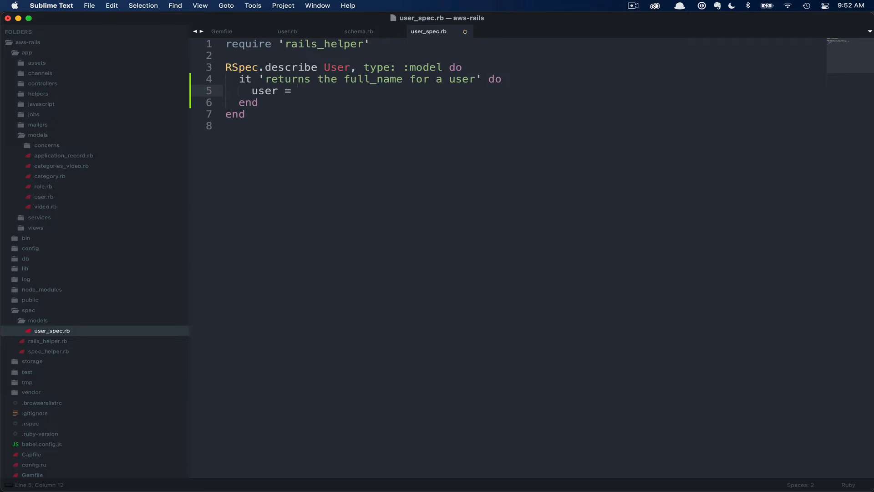
text(U)
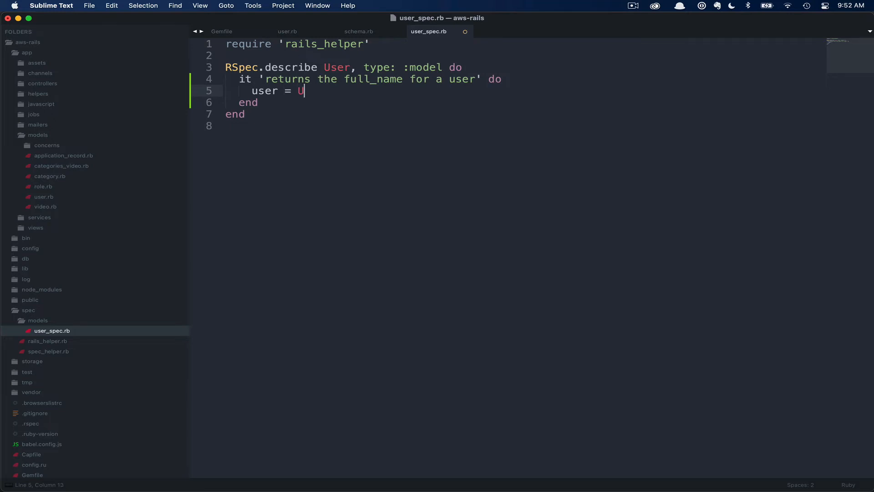
text(ser.create)
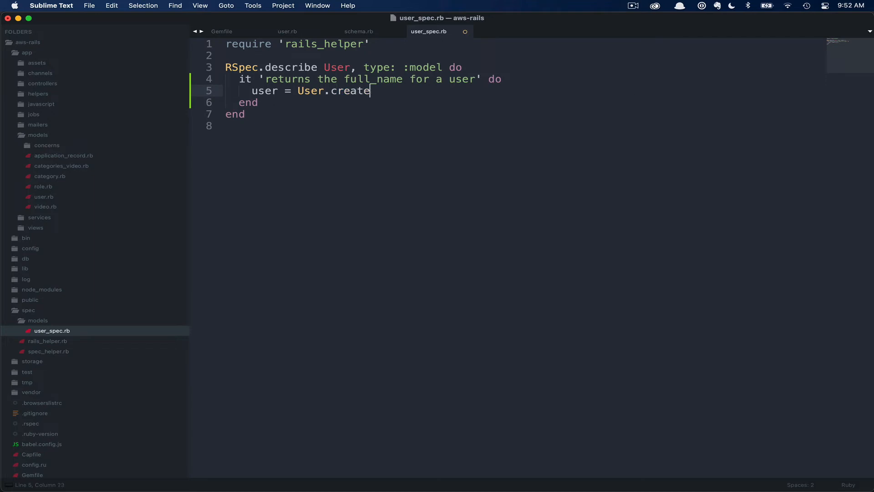
text((first))
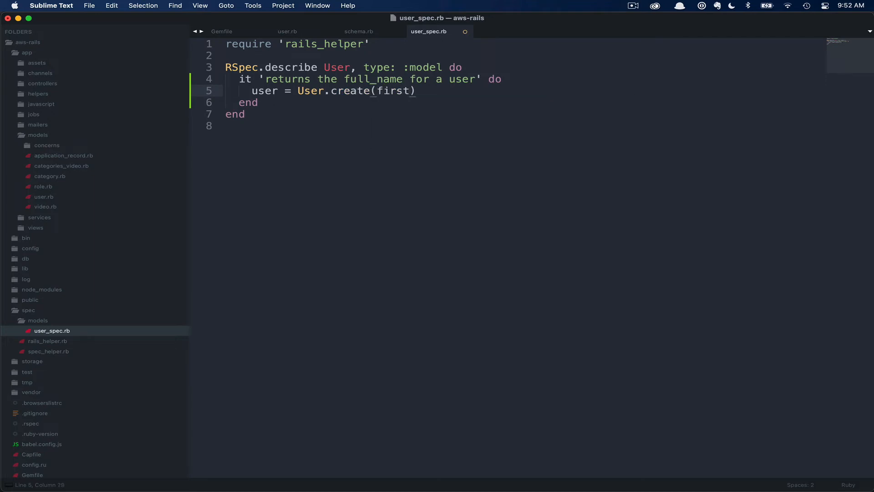
text(_name: '')
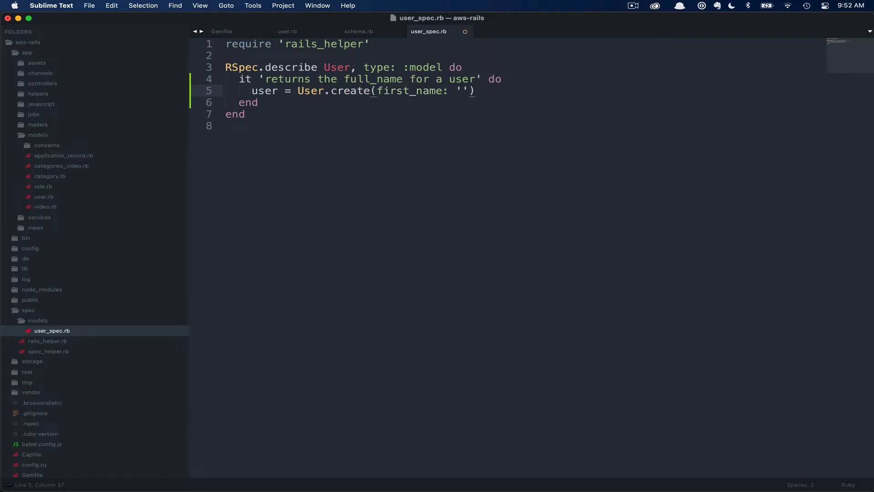
text(Chipper)
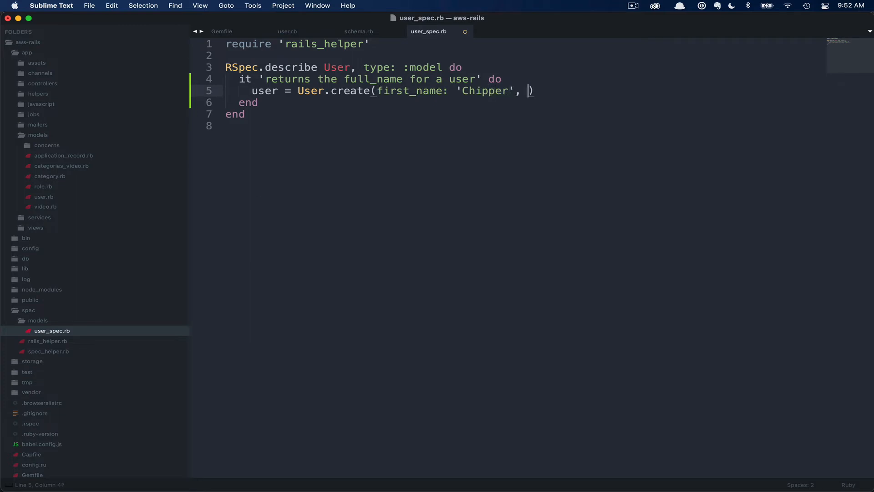
text(last_name)
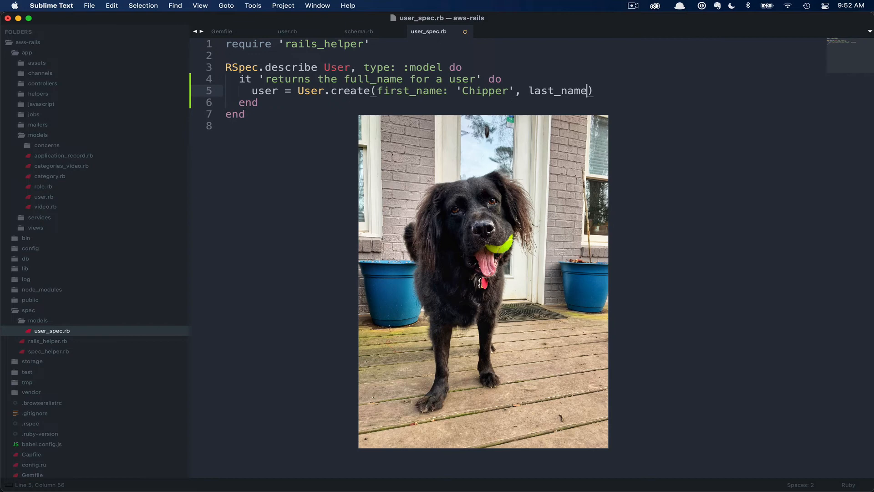
text(: 'Roe')
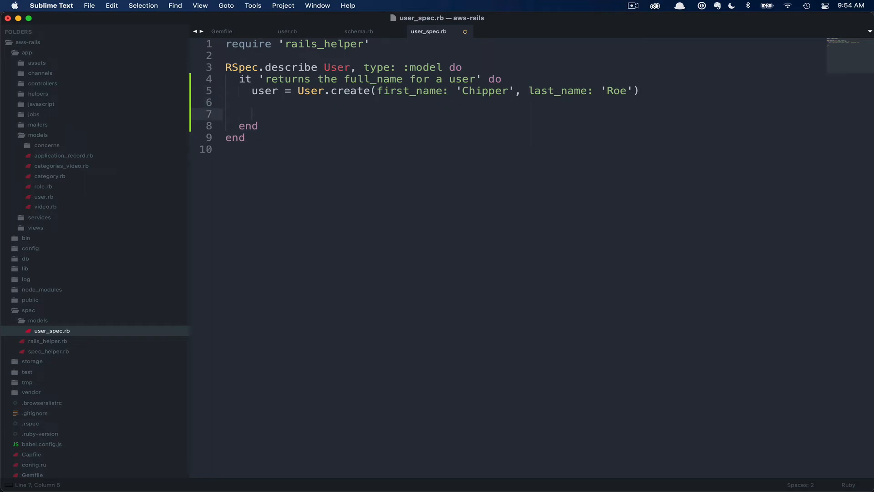
Expect user.full_name to eq 'Chipper Roe'.
text(expect())
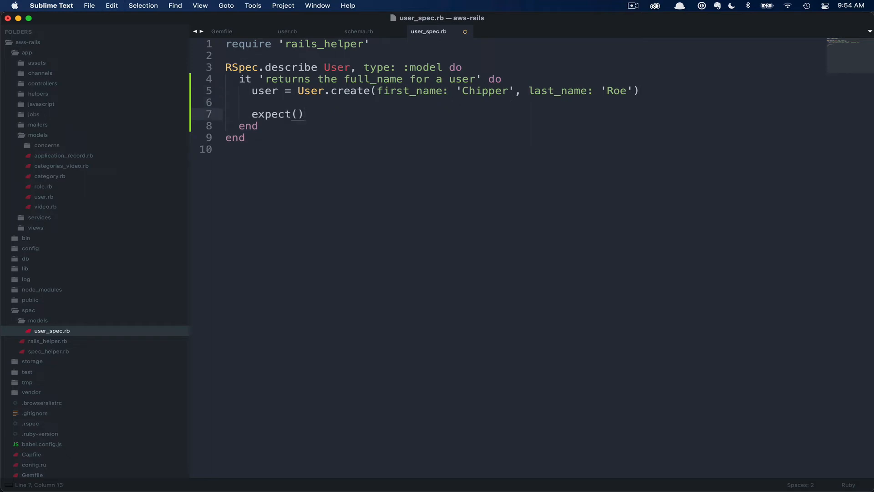
text(user)
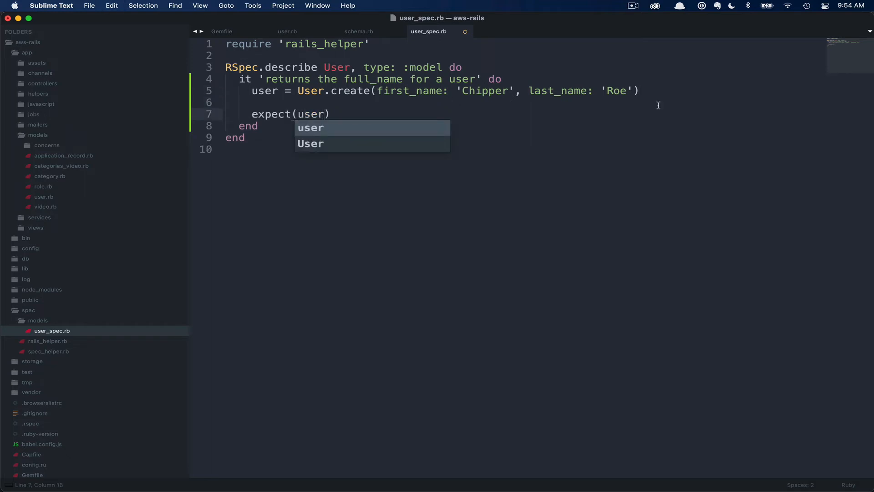
text(.)
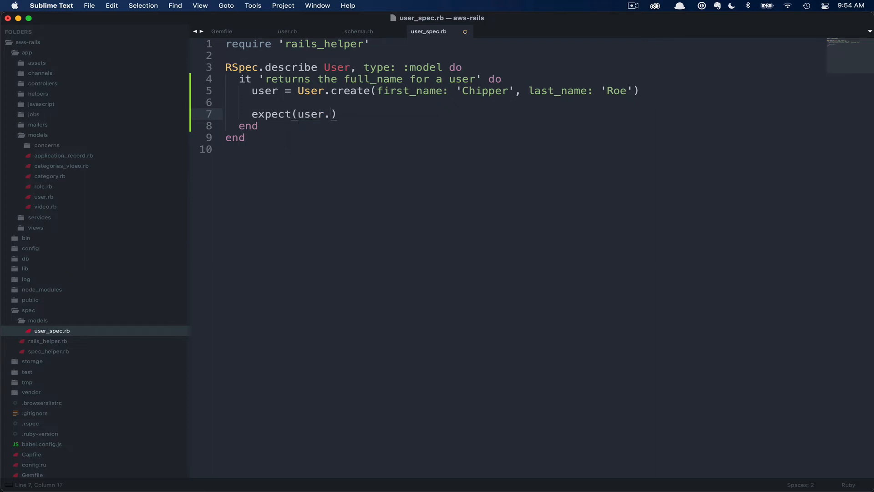
text(full)
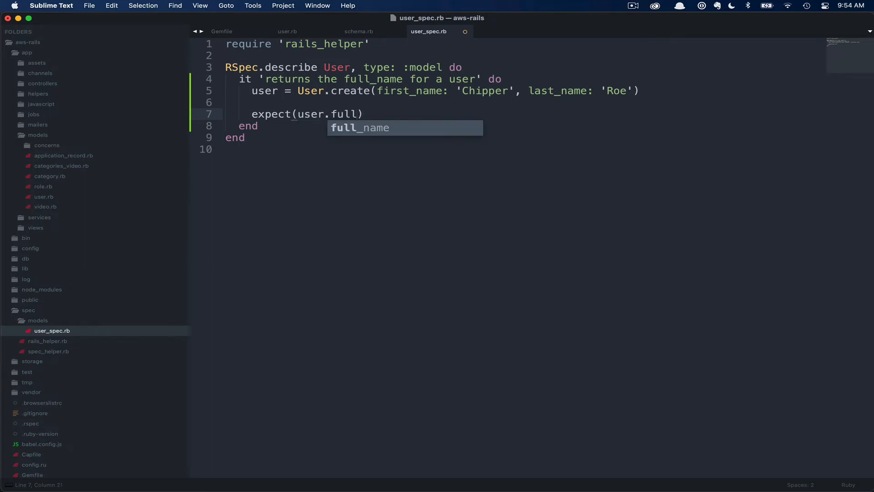
key(Tab)
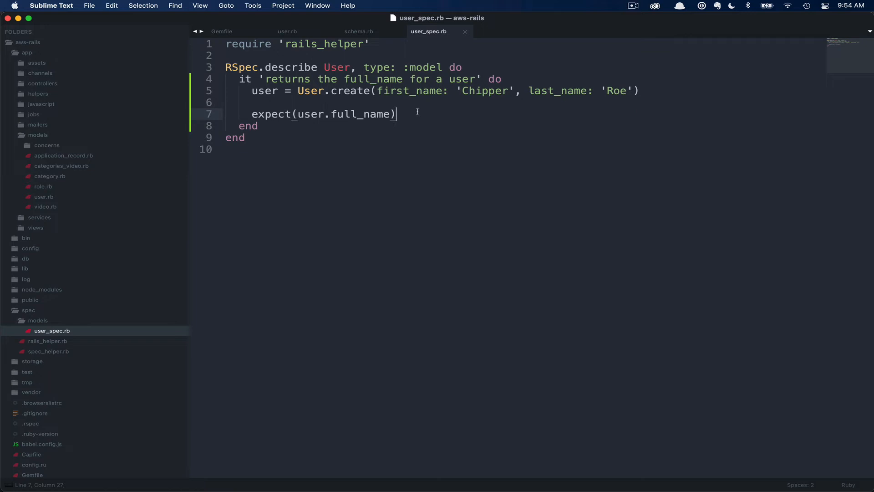
text(.to eq)
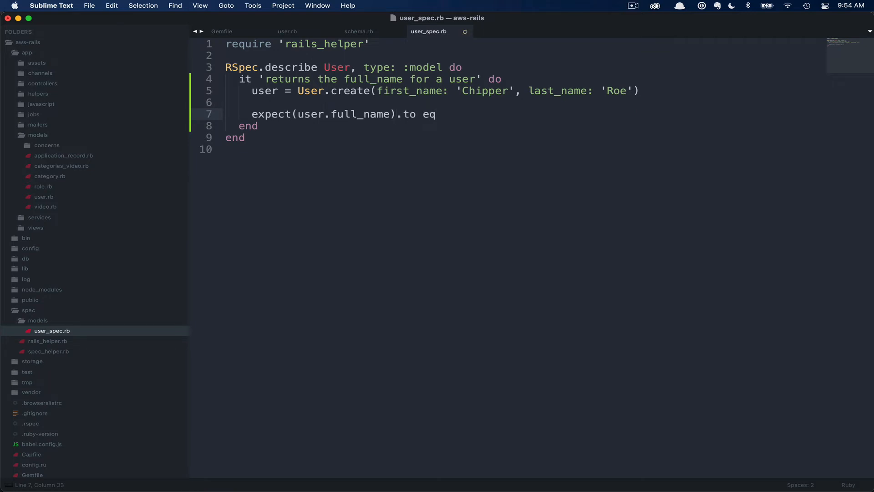
text('')
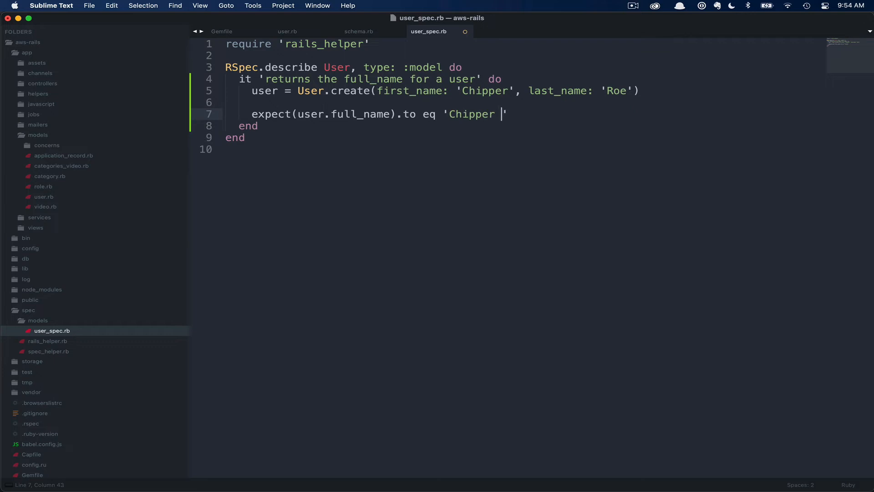
text(Roe)
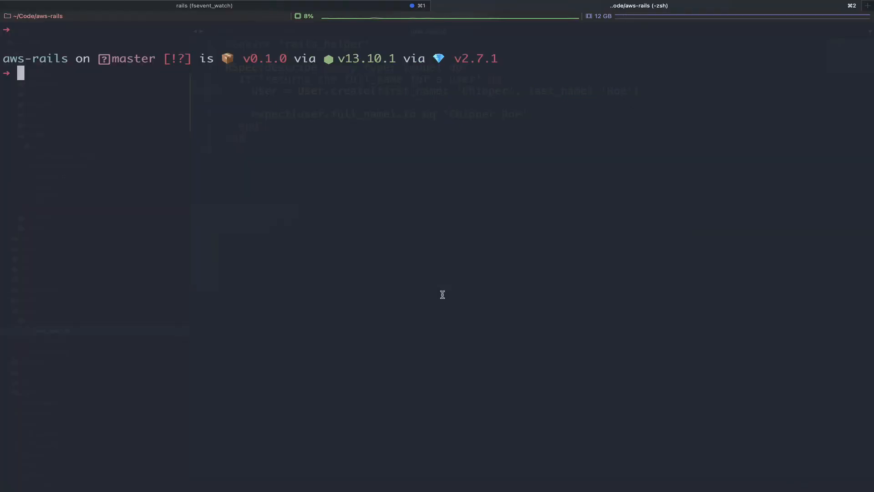
Run rspec spec/models/user_spec.rb, passing with 1 example, 0 failures, then return to the editor.
text(rspec spec/models/user_spec.rb)
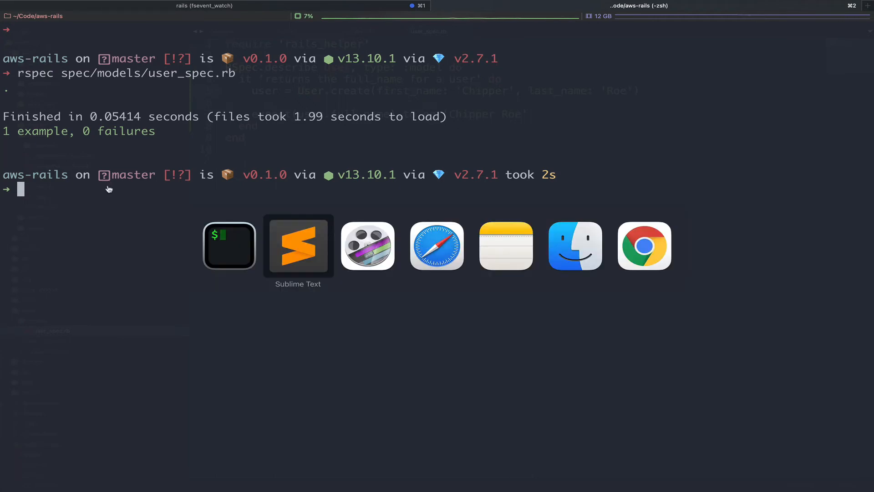
click(297, 245)
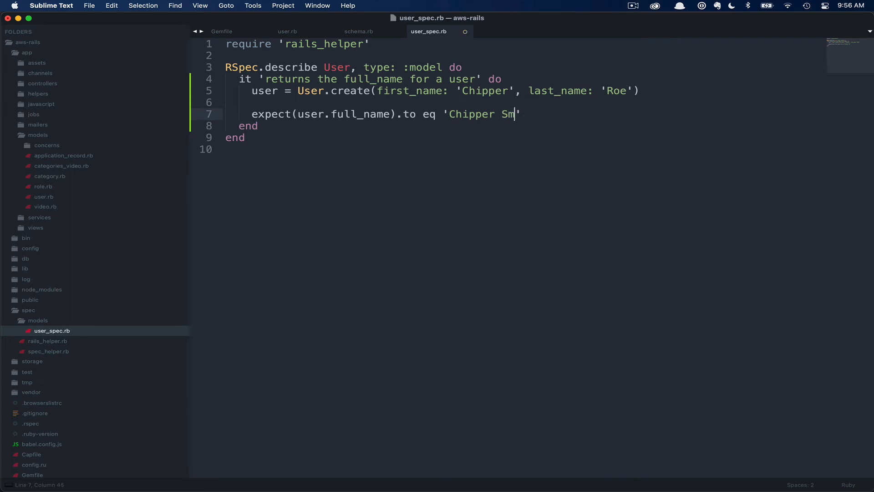
Change the expected full_name to 'Chipper Smith', then restore it to 'Chipper Roe'.
text(ith)
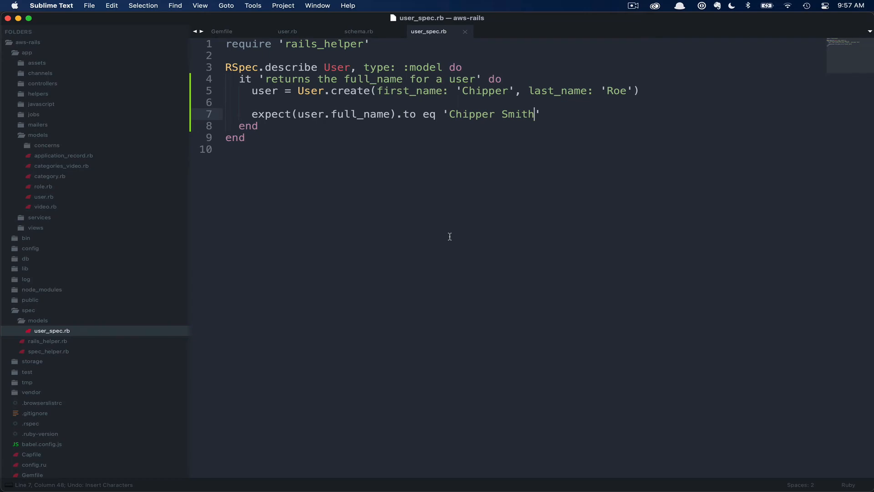
text(Roe)
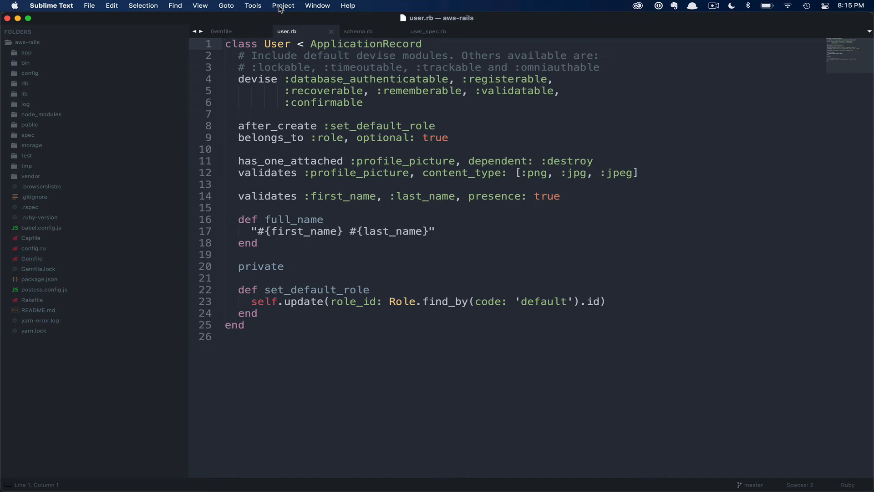
Review def full_name in user.rb, marking the space between first and last name.
click(225, 44)
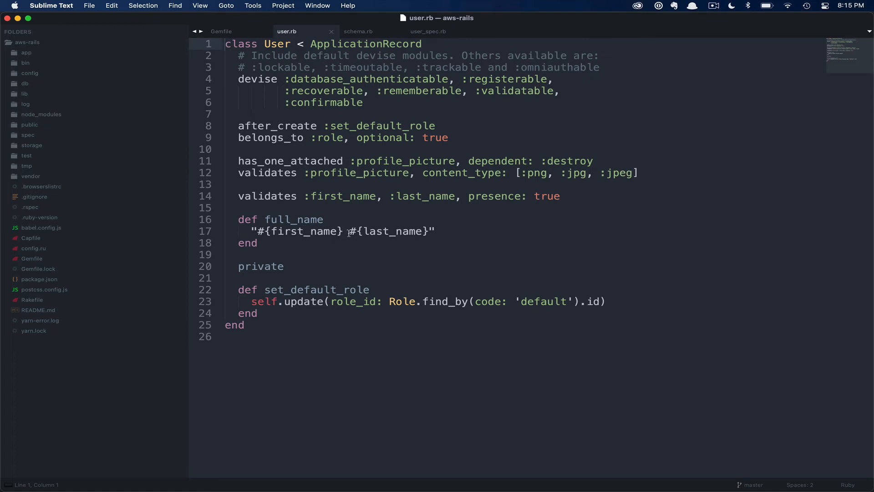
double_click(301, 230)
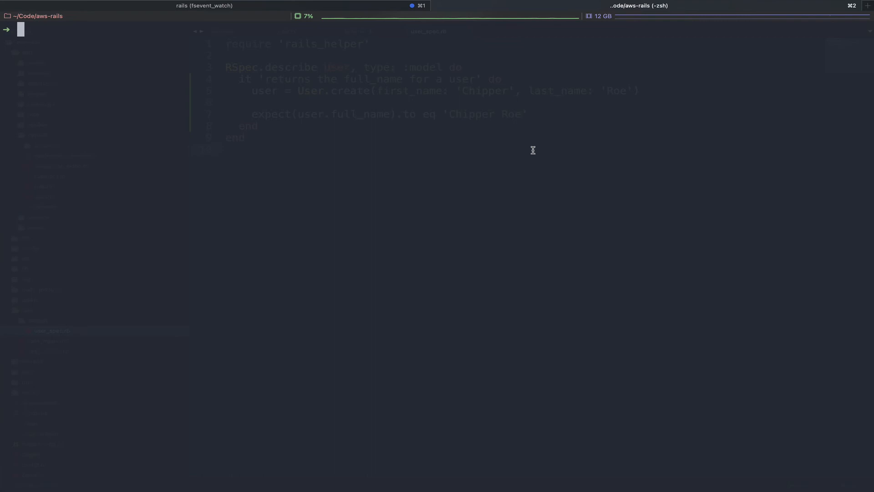
Create and check out a new git branch rspec-install, then show git status.
text(git checkout)
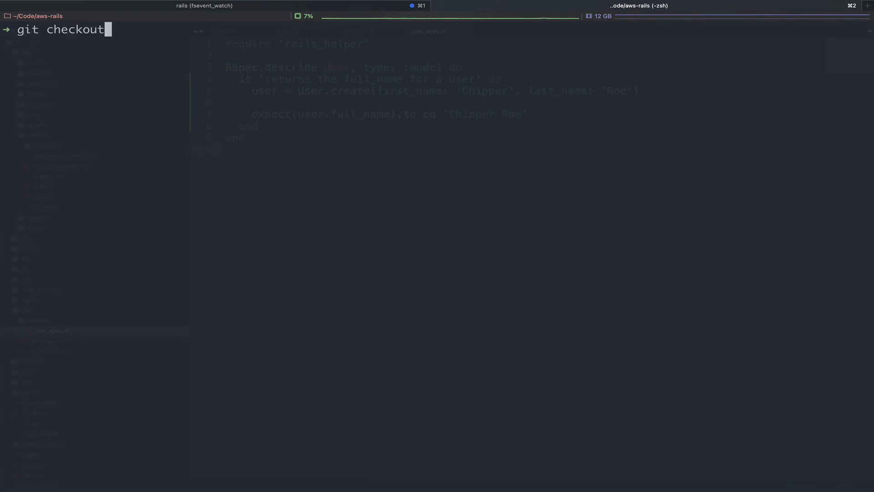
text(-b)
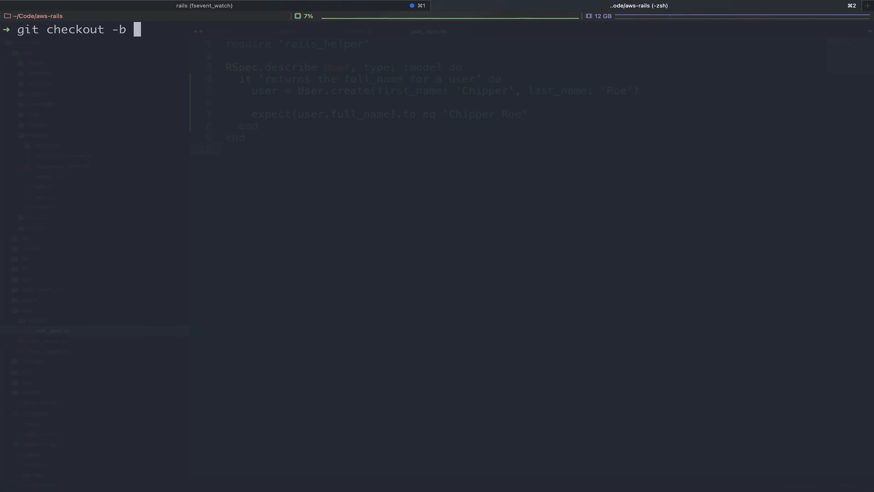
text(rspec-install)
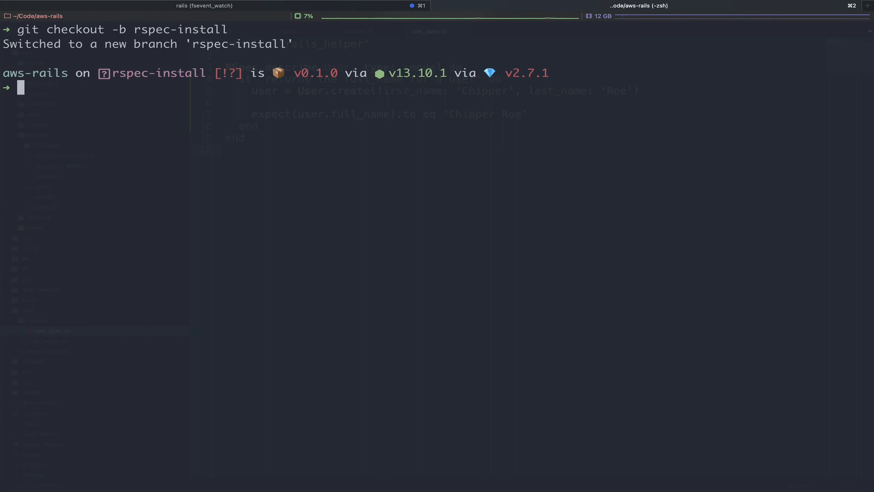
text(git status)
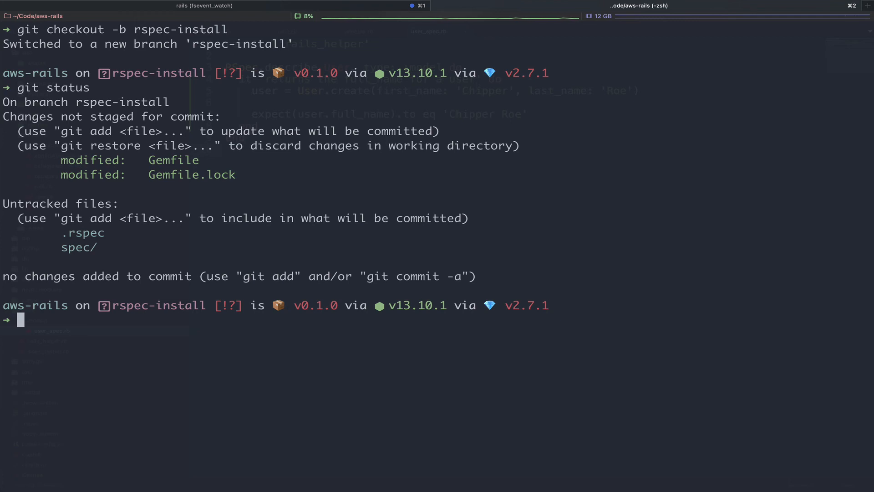
Stage all changes, commit as 'rspec install', and push the rspec-install branch.
text(git add .)
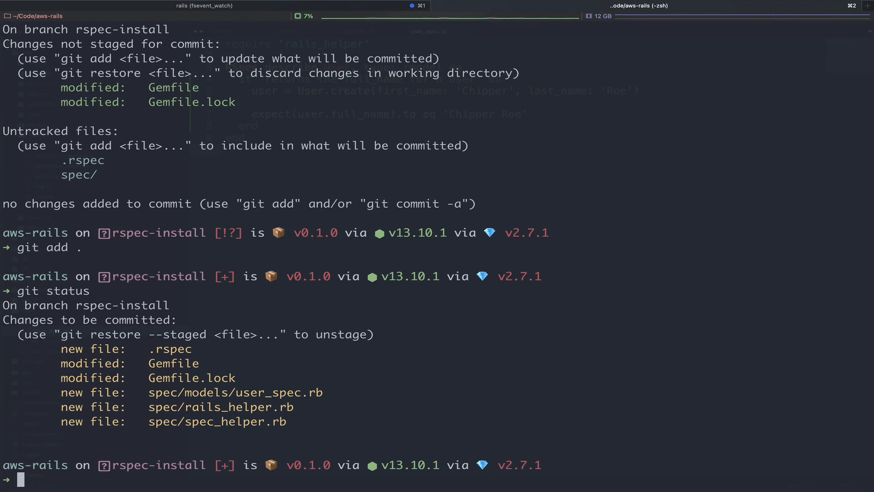
text(g)
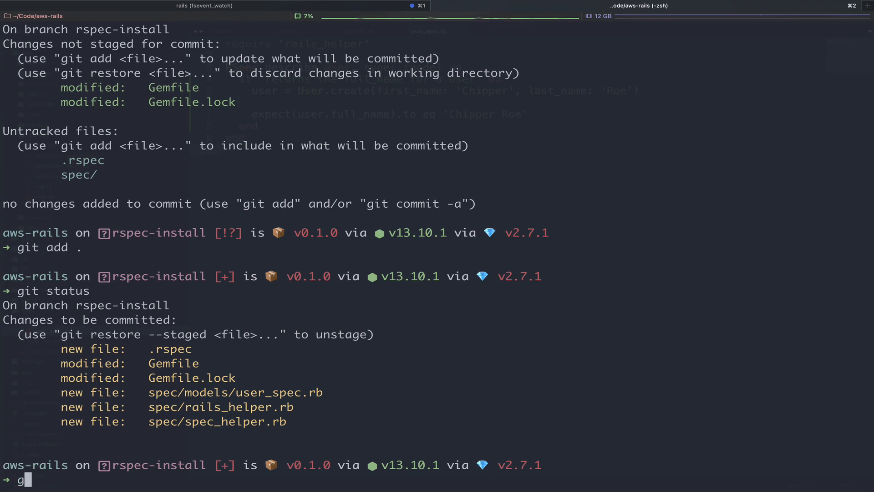
text(it commit -m)
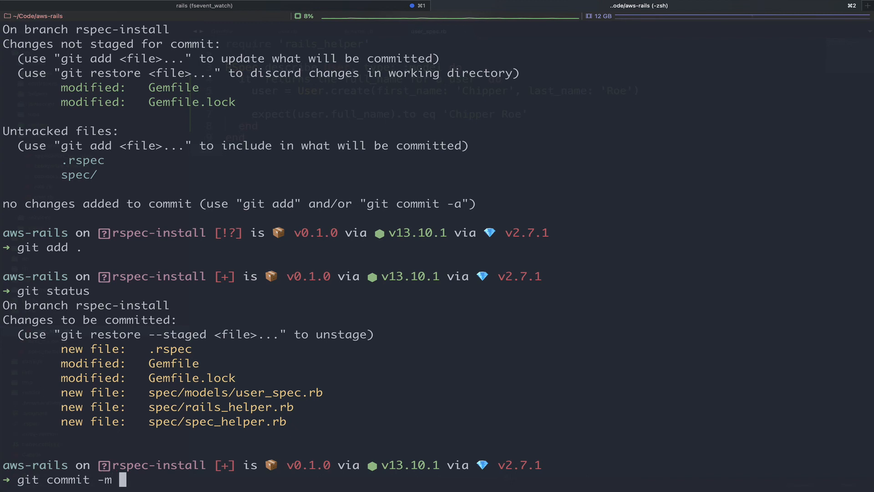
text(')
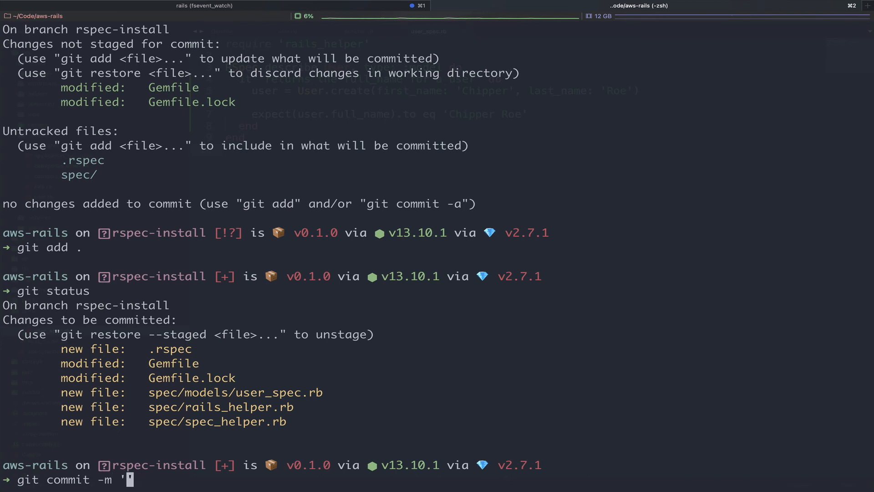
text(rspec install)
text(git push)
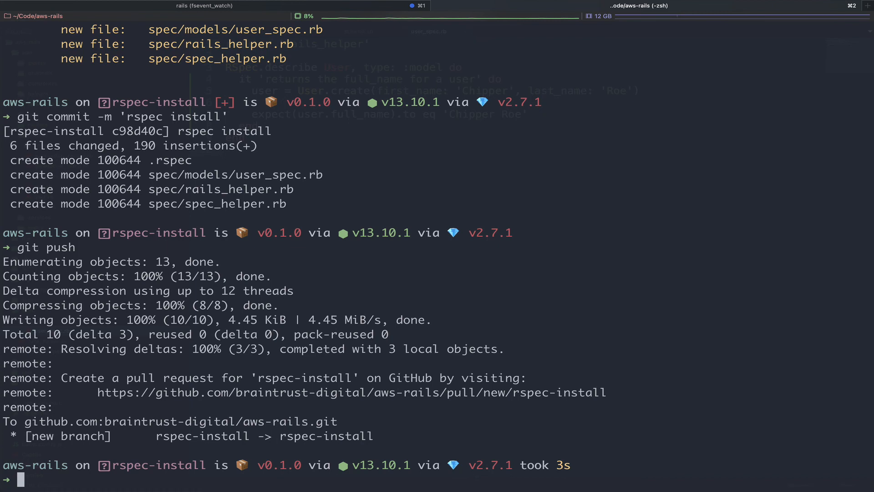
mouse_move(245, 408)
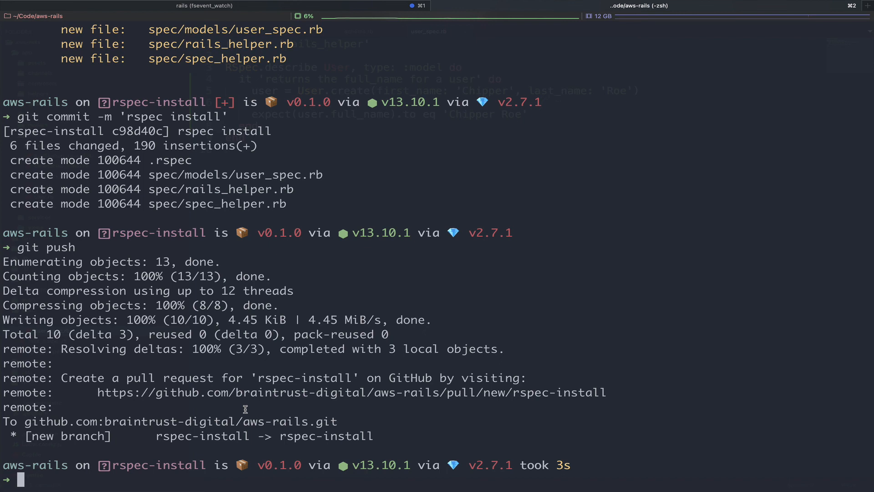
text(git checkout)
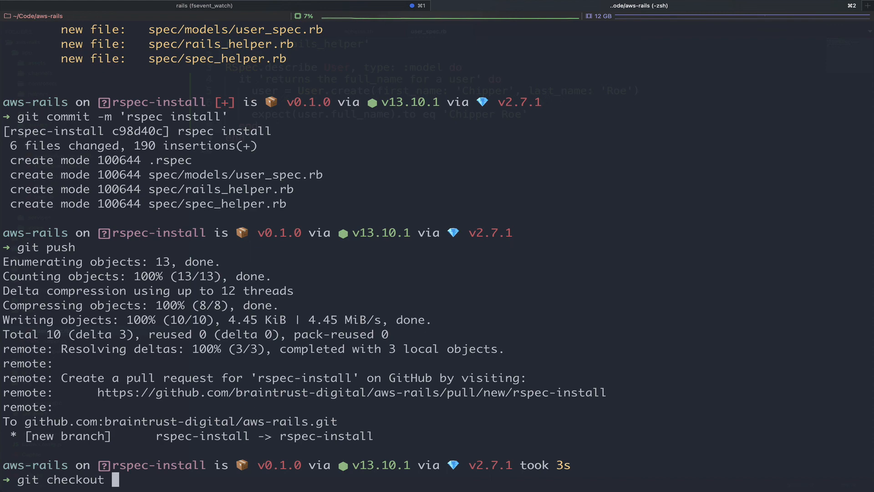
Check out master, merge rspec-install into it, push master, and return to the spec.
text(master)
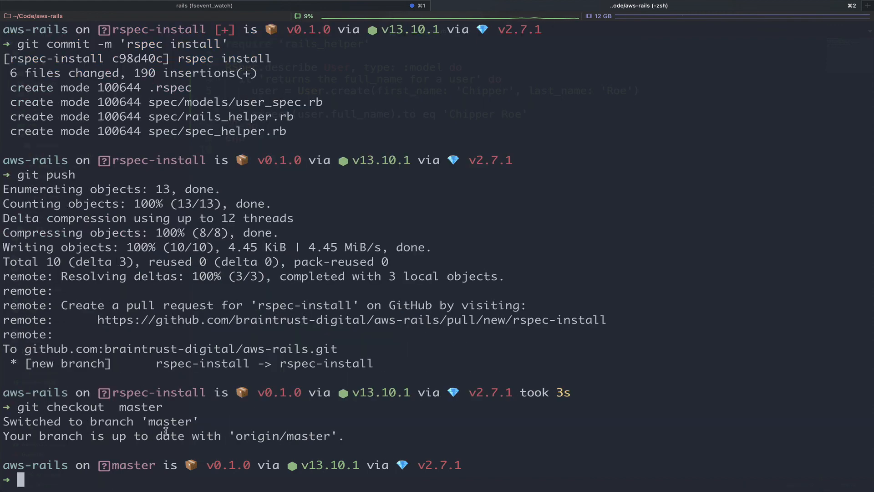
text(git merge rspec-install)
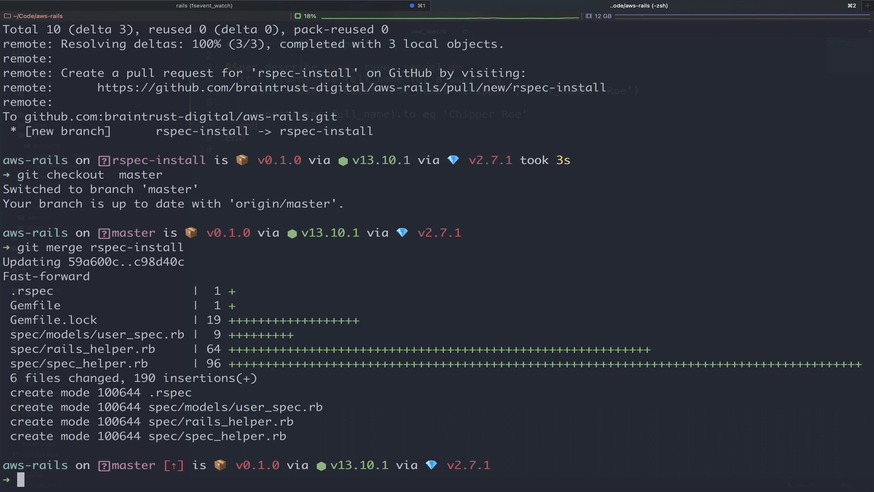
text(git push)
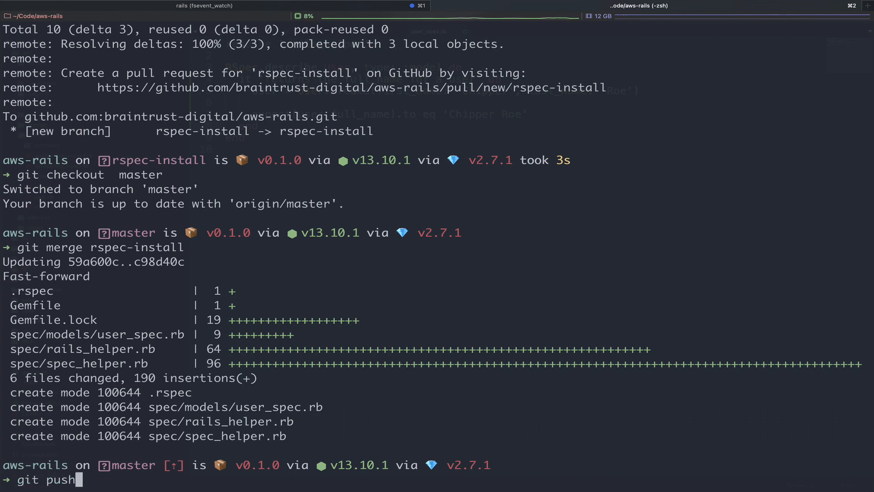
key(Return)
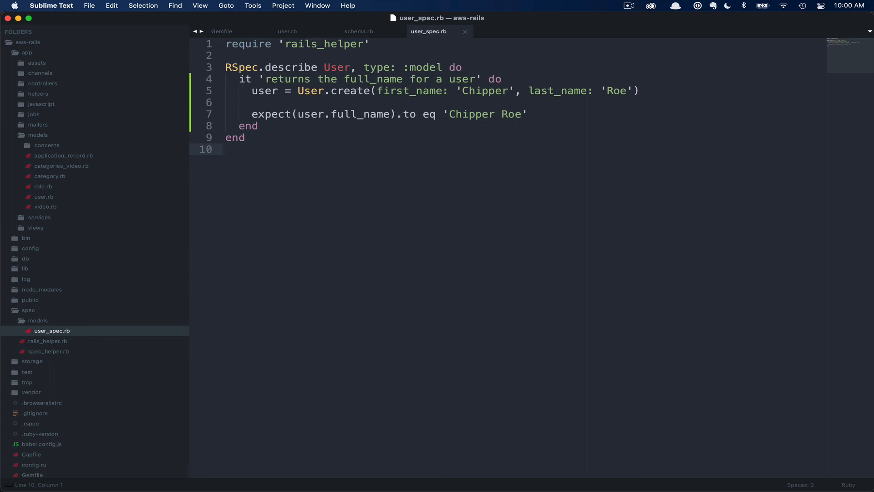
click(225, 149)
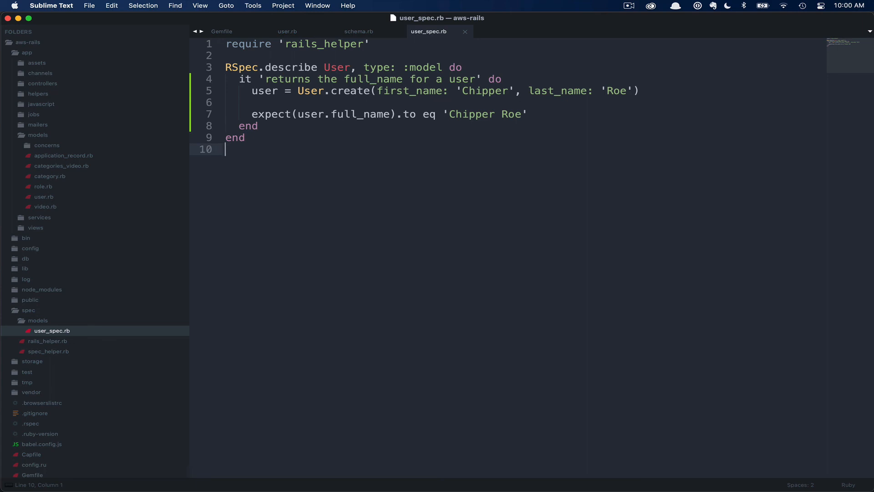